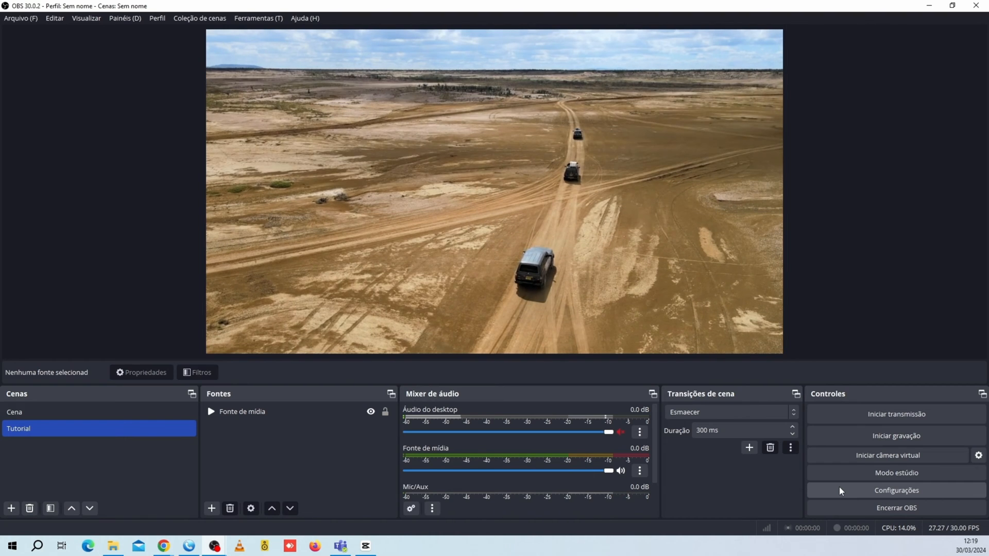
# Step: Show the Transmissão settings with a custom service and empty server and key fields
pyautogui.click(895, 491)
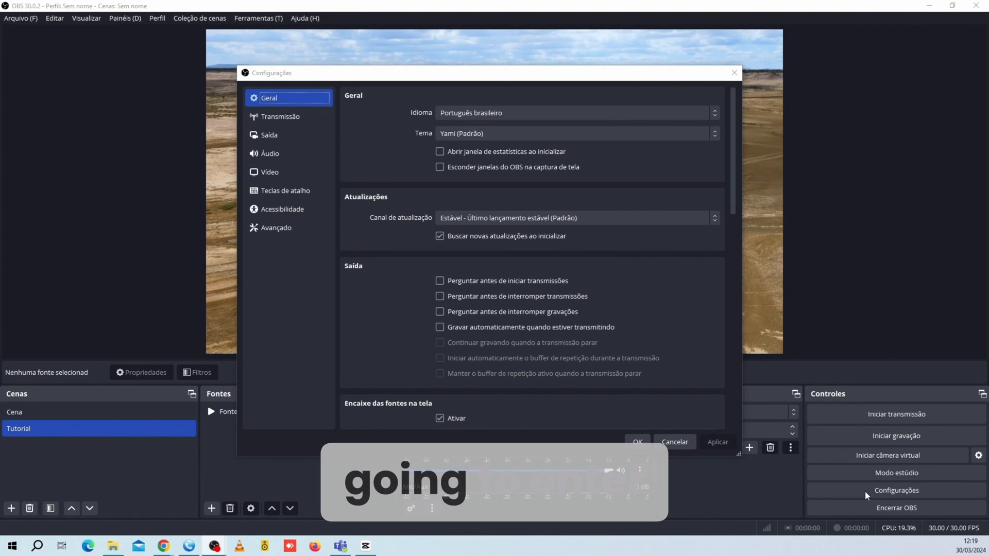
pyautogui.click(280, 117)
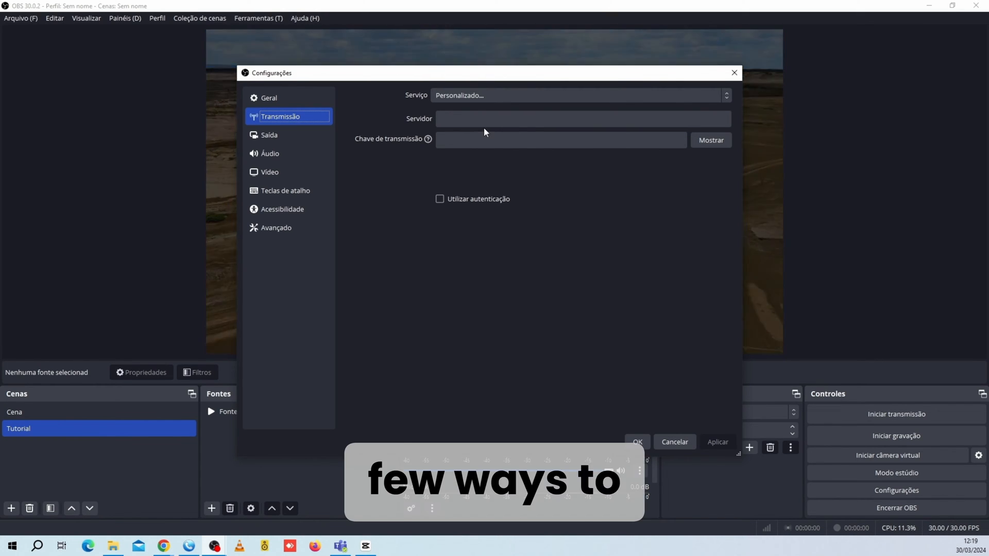
pyautogui.click(581, 119)
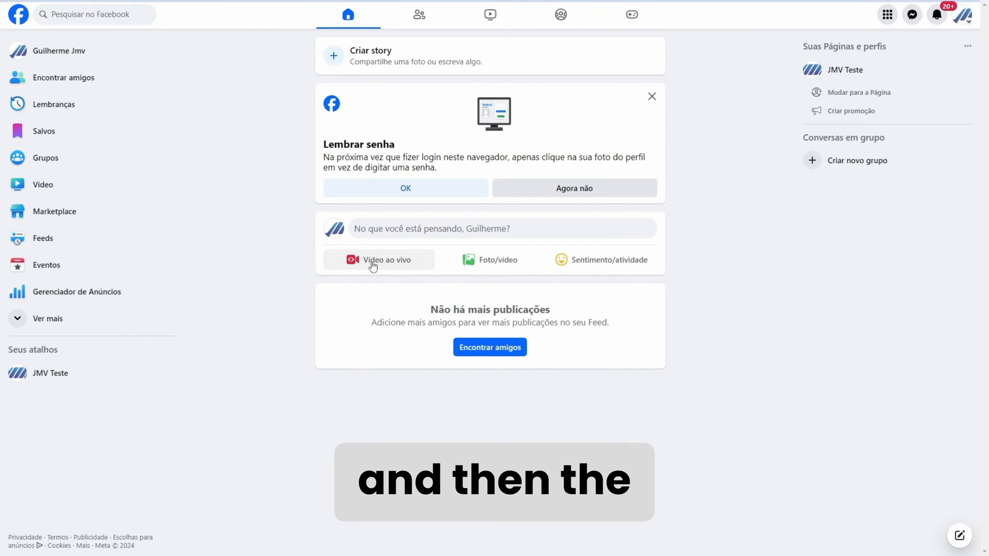
# Step: Create a Facebook live video using streaming software and copy its stream key
pyautogui.click(379, 260)
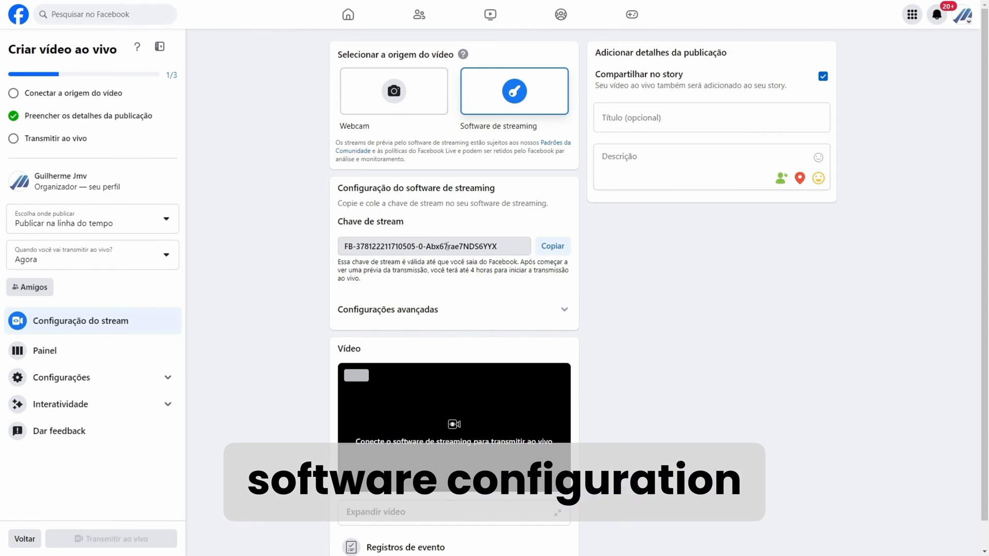
pyautogui.click(551, 247)
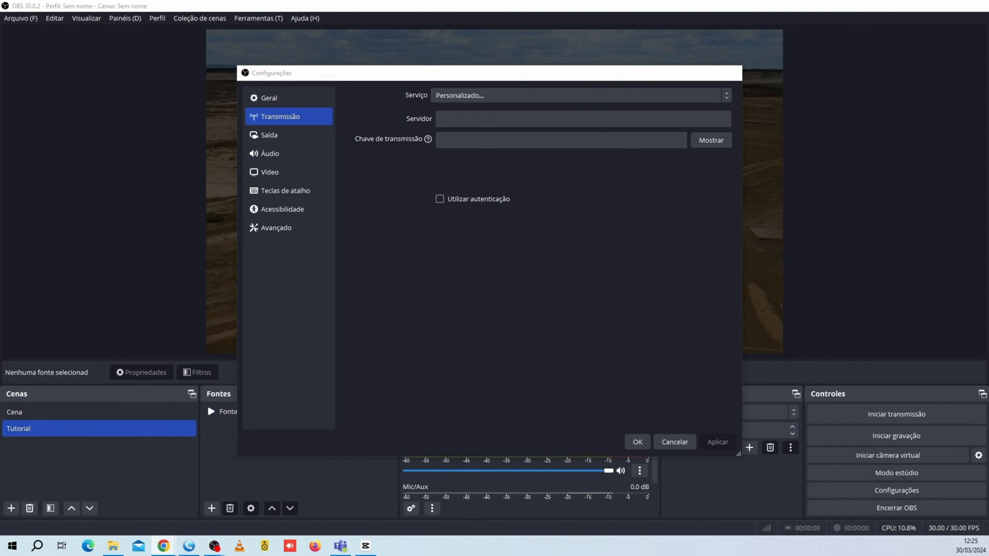
# Step: Paste Facebook's stream key into Chave de transmissão, leaving Servidor empty
pyautogui.click(580, 119)
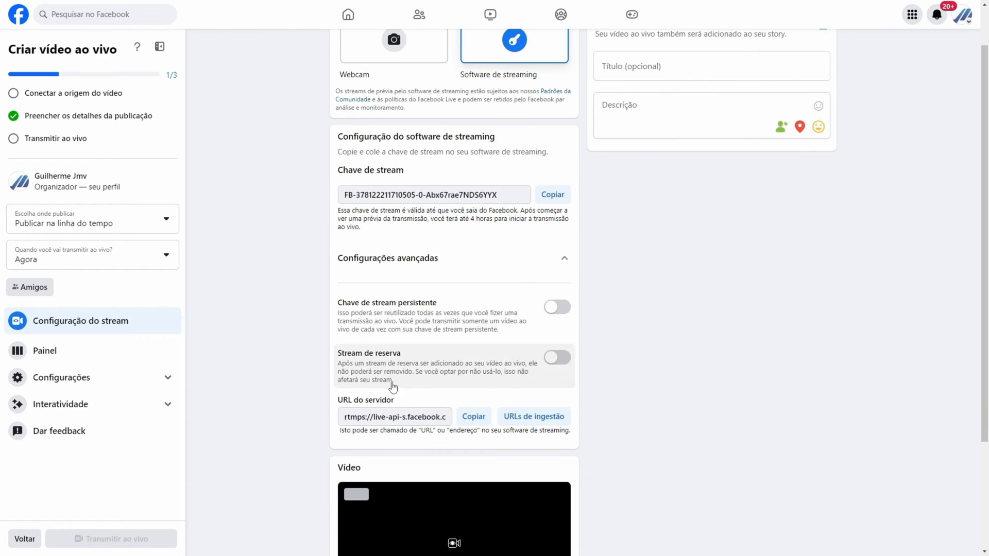
pyautogui.click(473, 416)
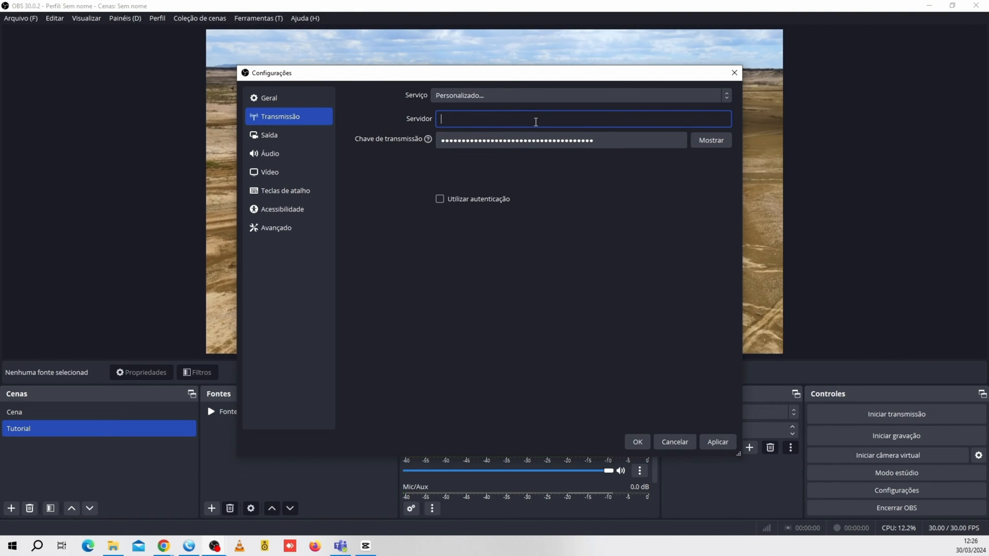
# Step: Review Saída settings, keeping 4000 Kbps video and 128 audio bitrate, then move to Áudio
pyautogui.click(269, 134)
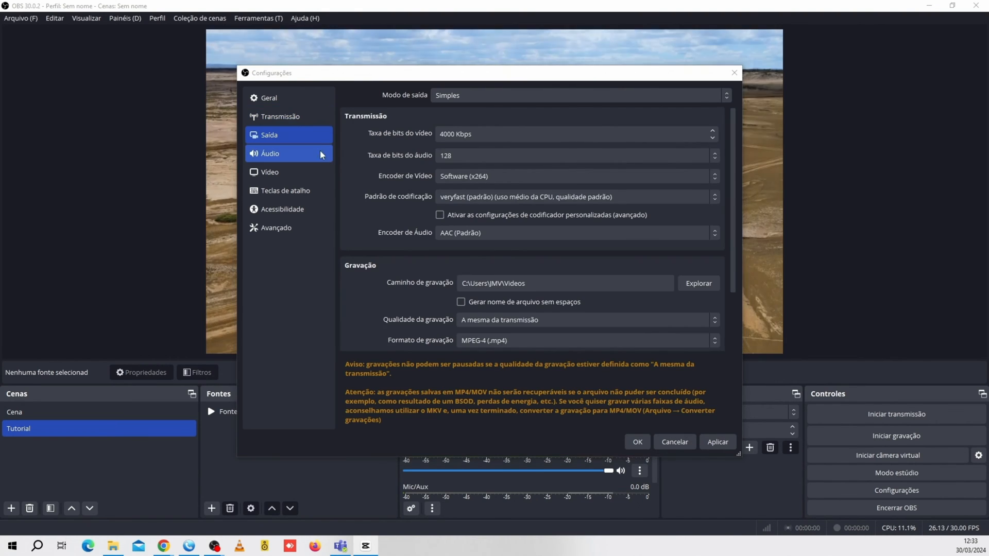
pyautogui.click(269, 133)
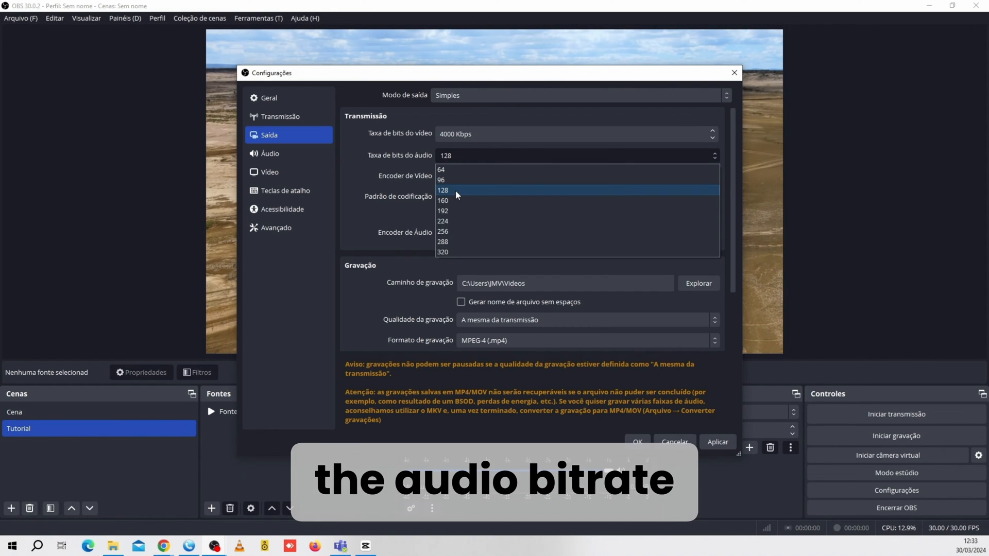
pyautogui.click(442, 190)
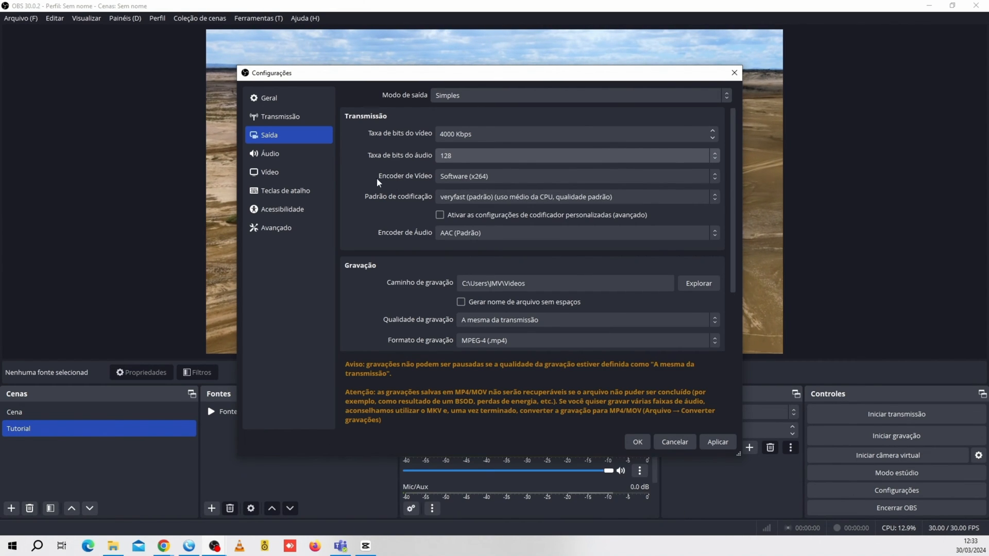
pyautogui.click(270, 153)
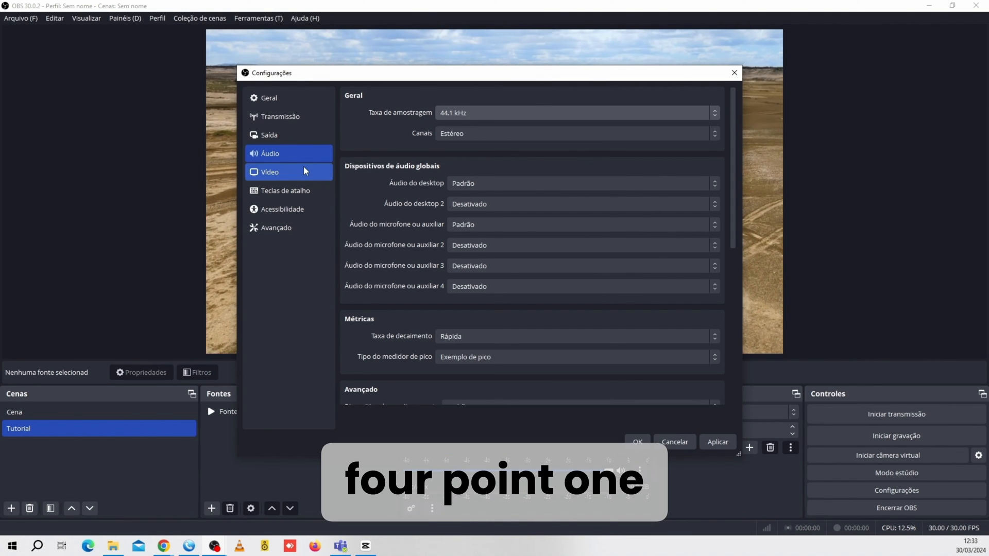
# Step: Set Resolução de base and Resolução de saída to a vertical 1080x1920 canvas
pyautogui.click(270, 172)
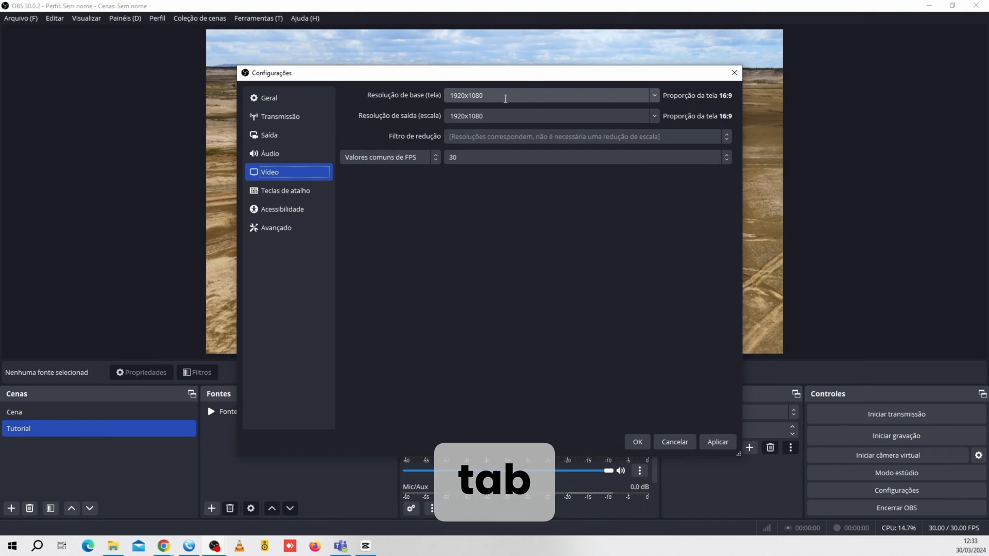
pyautogui.press('Tab')
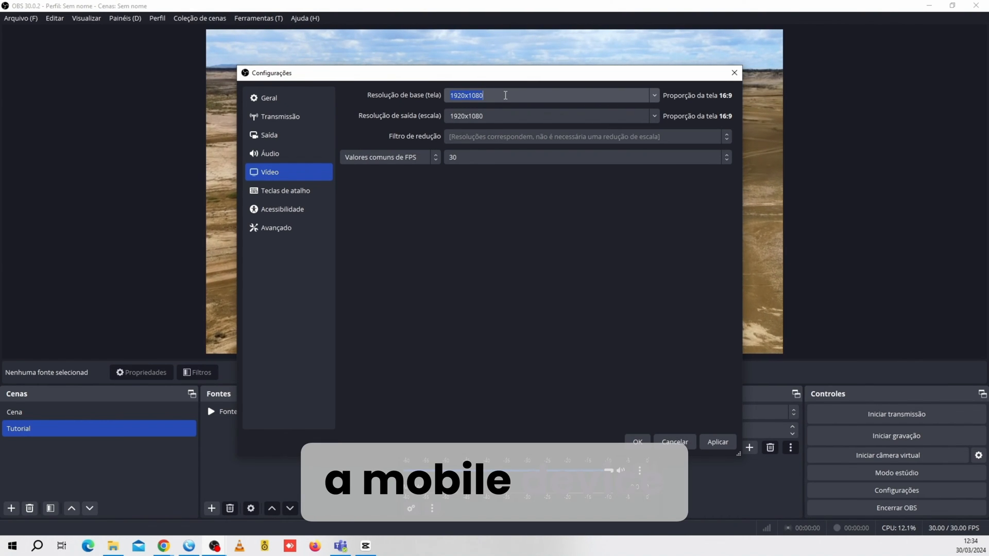
pyautogui.write('1080x')
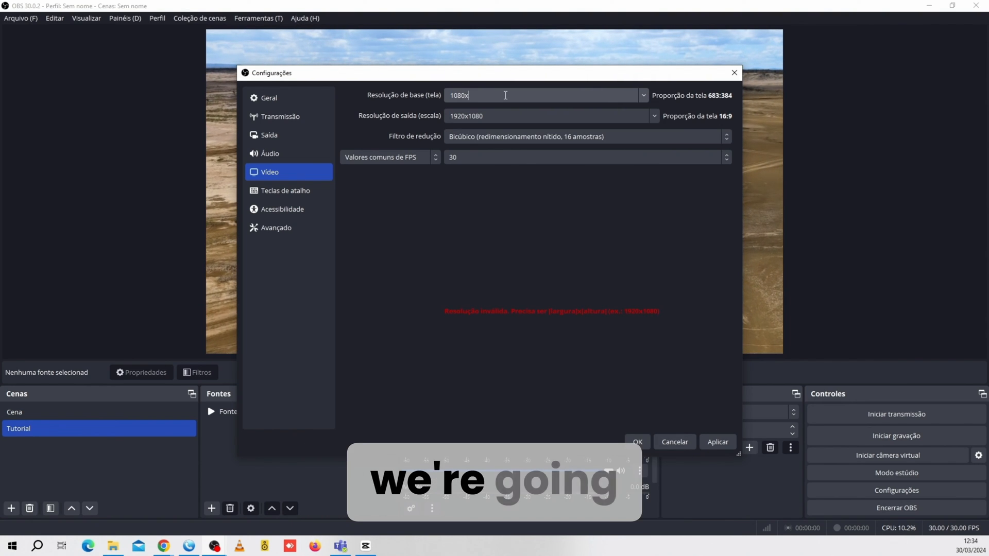
pyautogui.write('1920')
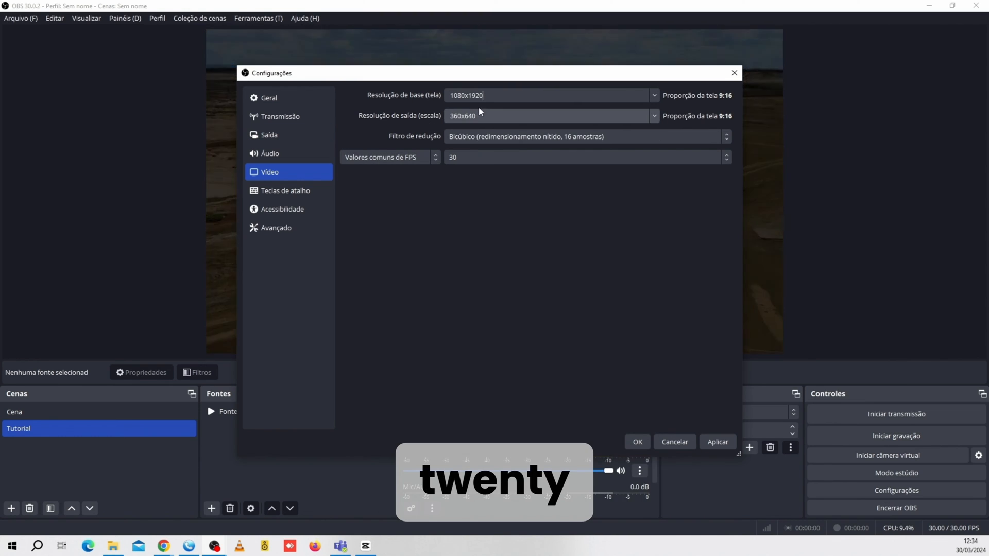
pyautogui.tripleClick(482, 95)
pyautogui.write('1080x1920')
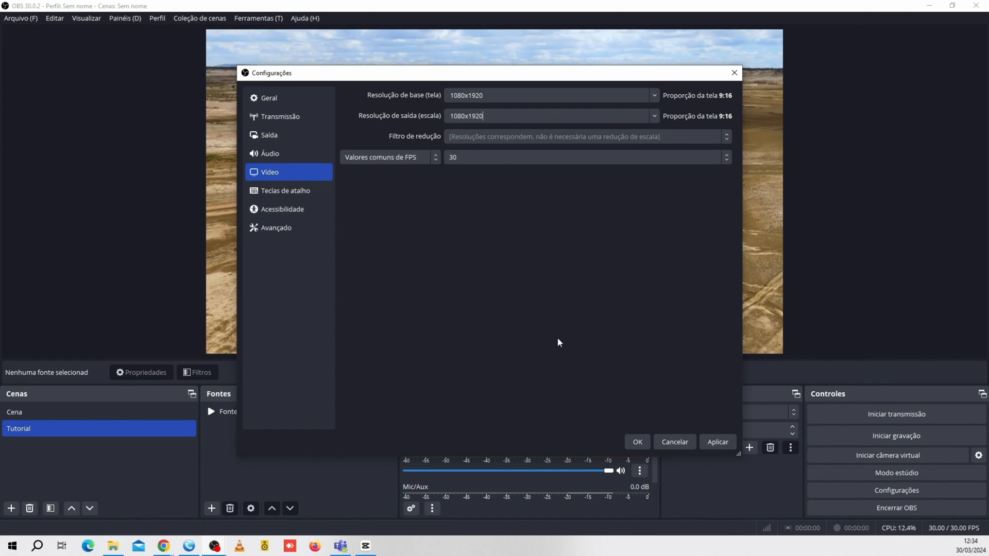
pyautogui.click(717, 442)
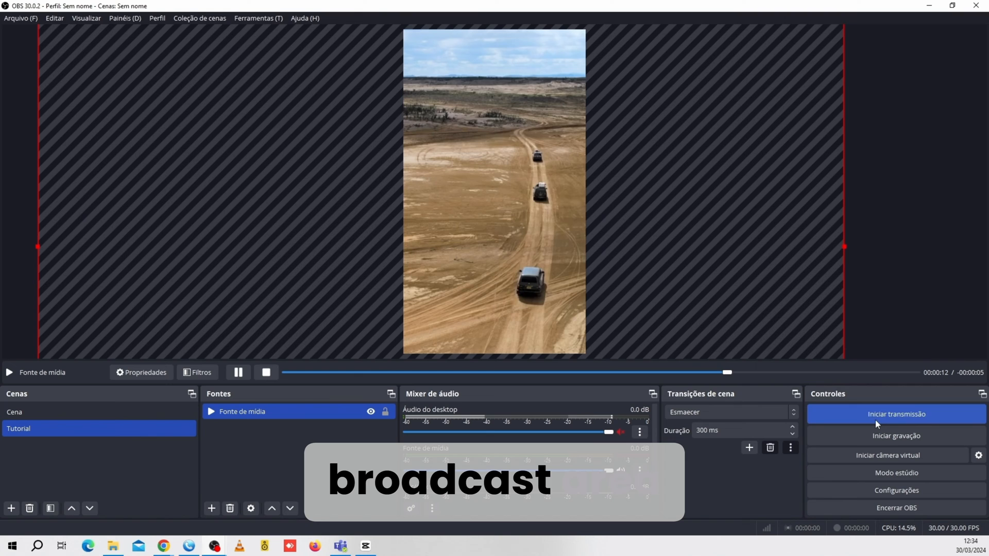
# Step: Start streaming the vertical canvas to Facebook with Iniciar transmissão
pyautogui.click(895, 414)
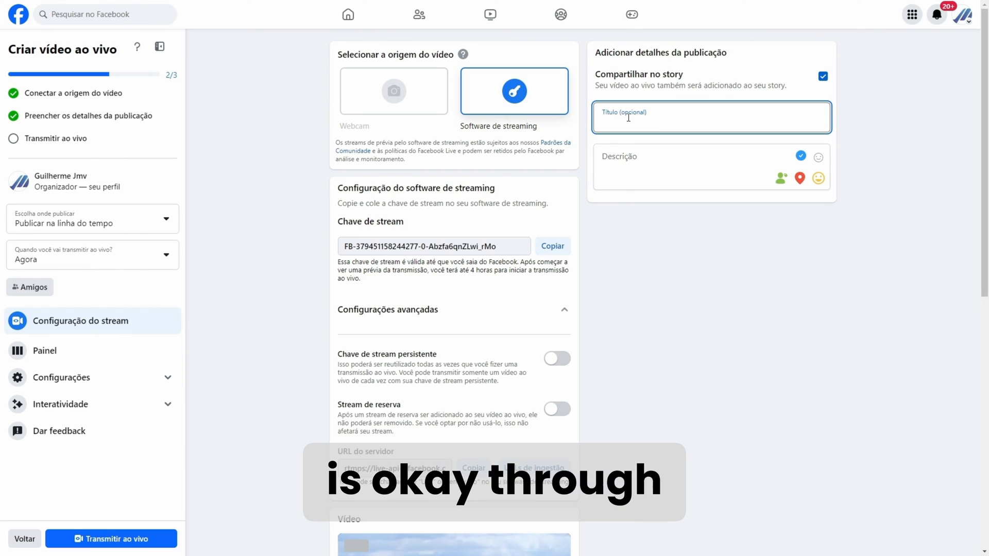
# Step: Enter 'live' as both Título and Descrição of the Facebook live post
pyautogui.write('live')
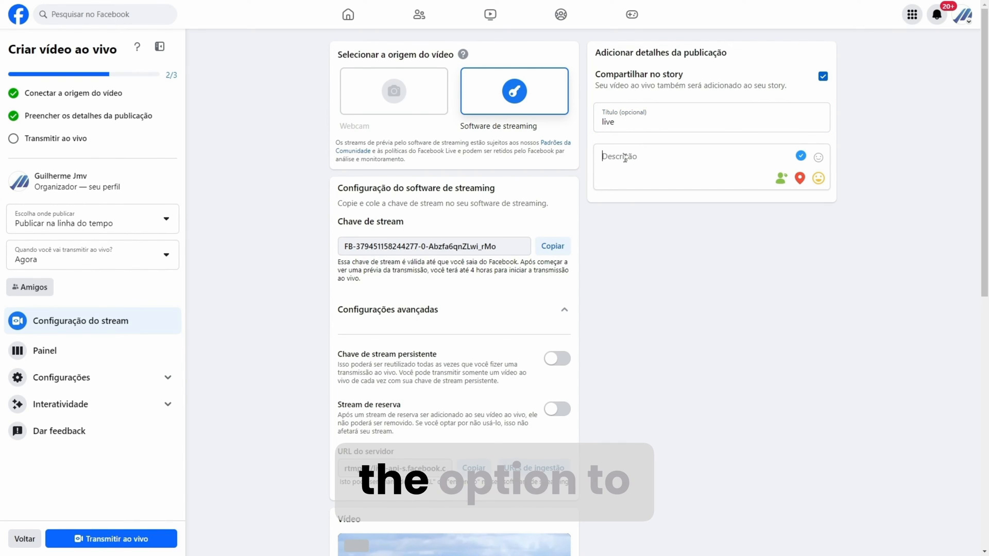
pyautogui.write('live')
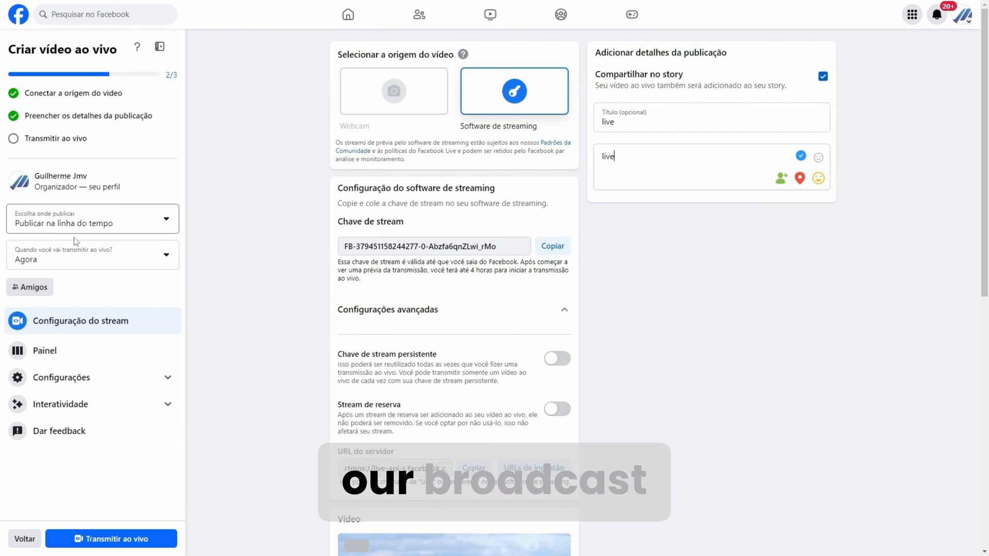
pyautogui.scroll(-3)
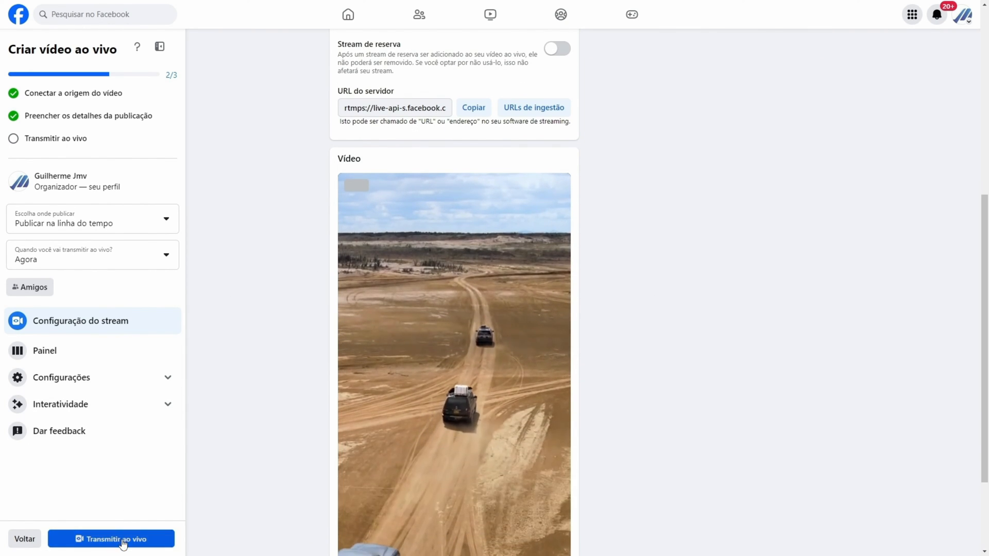
# Step: Go live with Transmitir ao vivo, view the live story, then return to the profile post
pyautogui.click(111, 539)
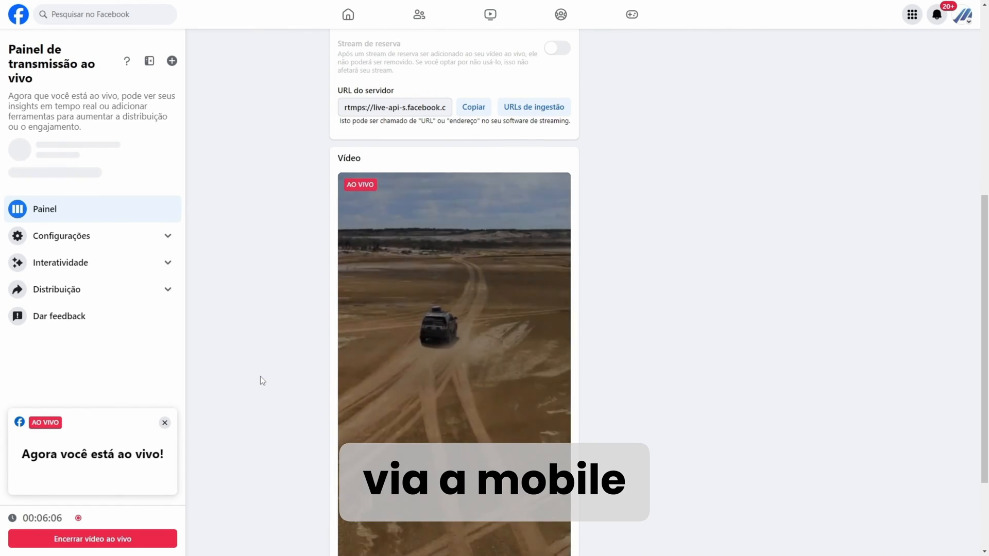
pyautogui.scroll(-3)
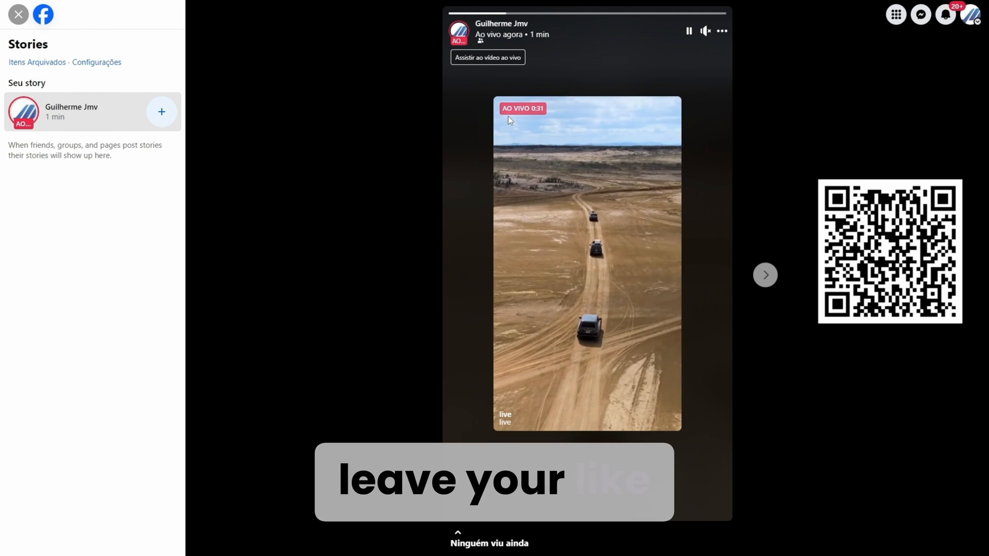
pyautogui.click(17, 14)
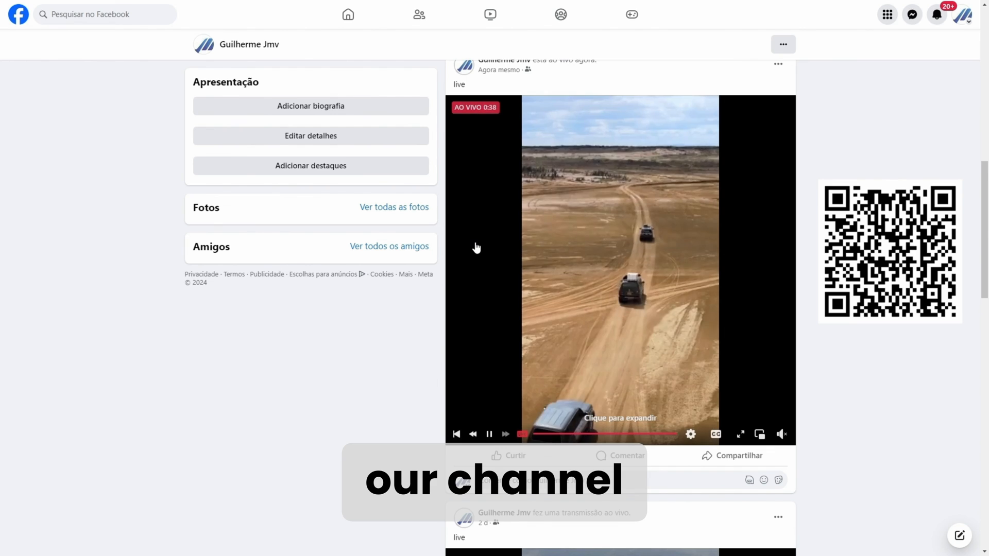